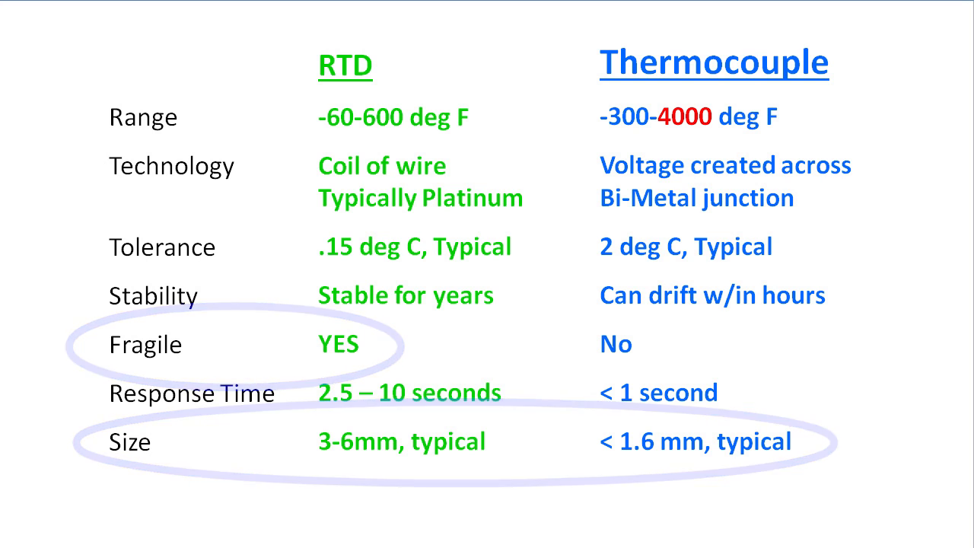
Advance past the RTD versus thermocouple comparison table to the Thermocouple Types slide.
key(Right)
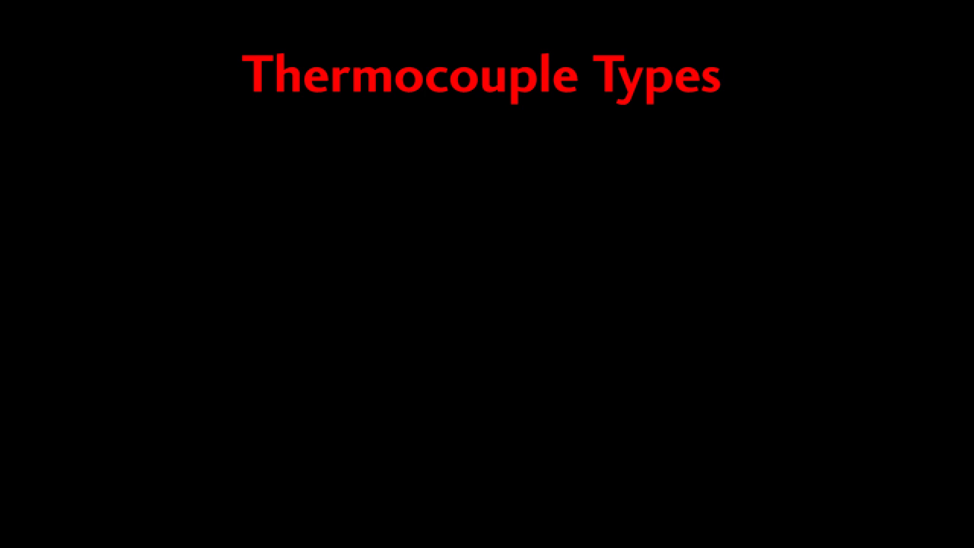